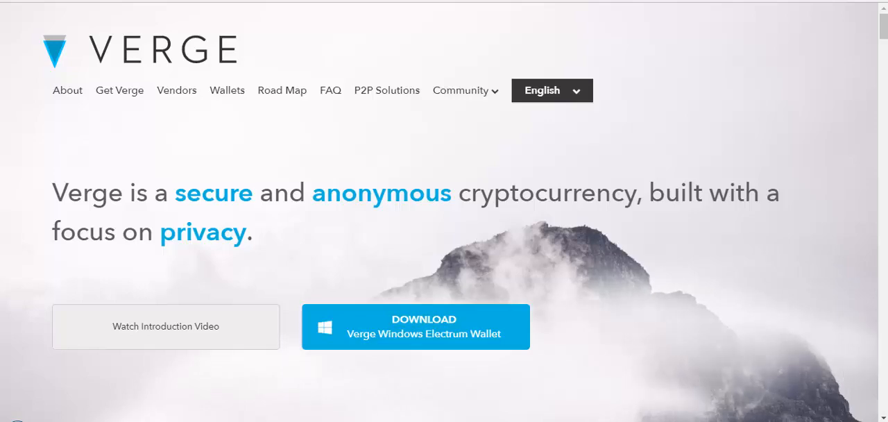
{"action": "scroll", "scroll_direction": "down", "scroll_amount": 3}
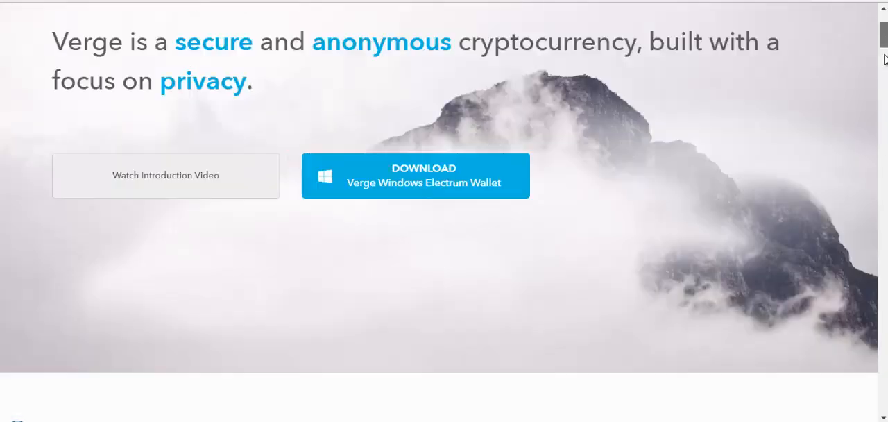
{"action": "scroll", "scroll_direction": "down", "scroll_amount": 3}
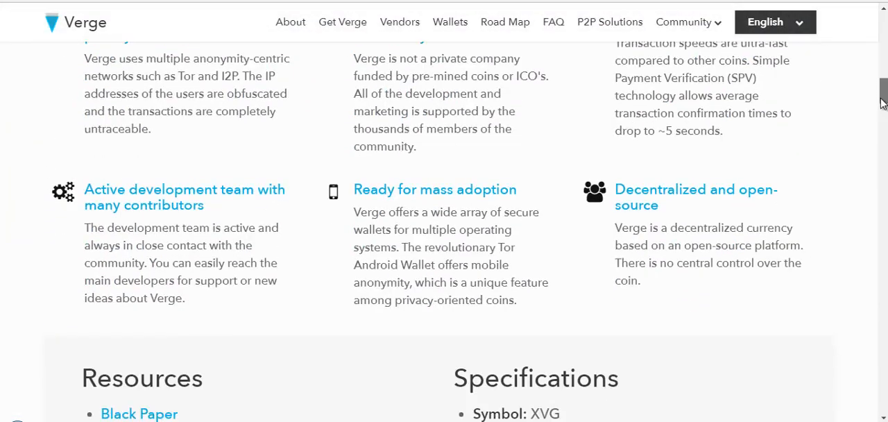
{"action": "scroll", "scroll_direction": "up", "scroll_amount": 3}
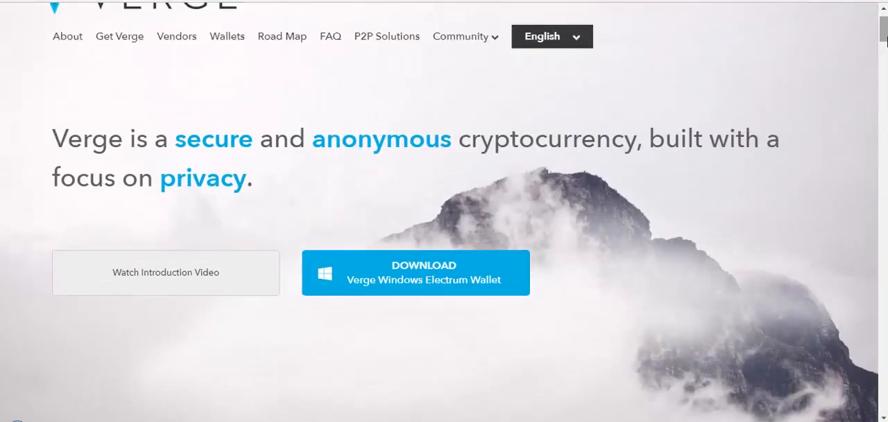